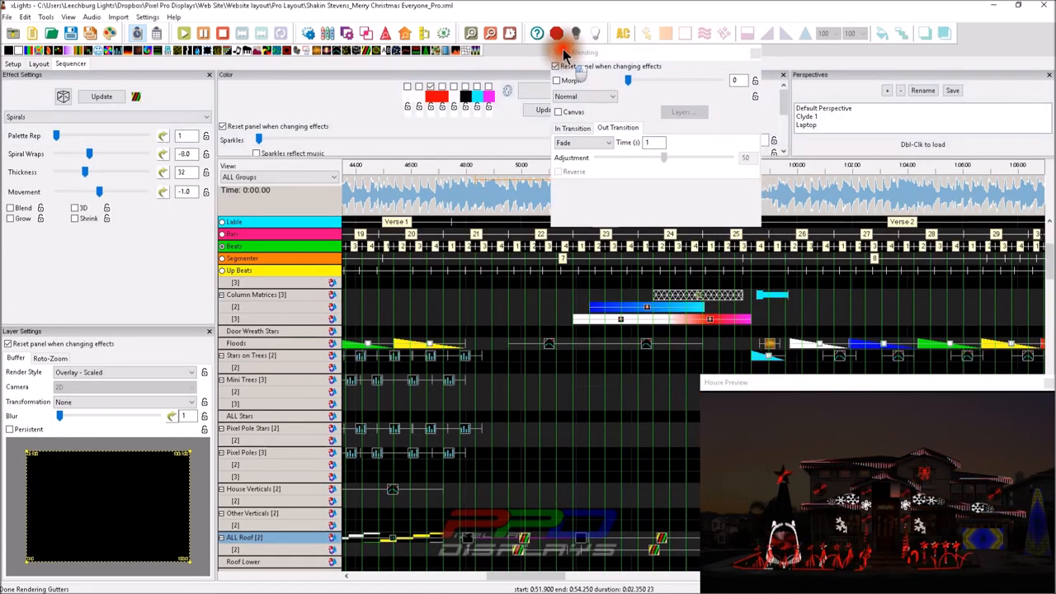
{"action": "mouse_move", "coordinate": [583, 94]}
{"action": "type", "text": "6"}
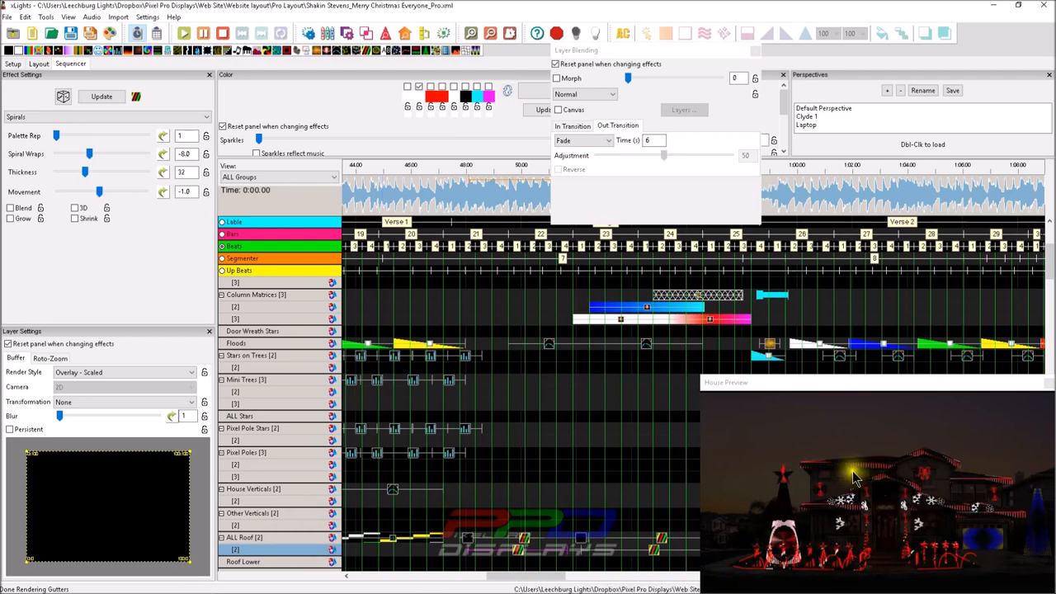
Restore the Out Transition Time (s) to 1 in the Layer Blending panel
{"action": "left_click", "coordinate": [654, 140]}
{"action": "type", "text": "1"}
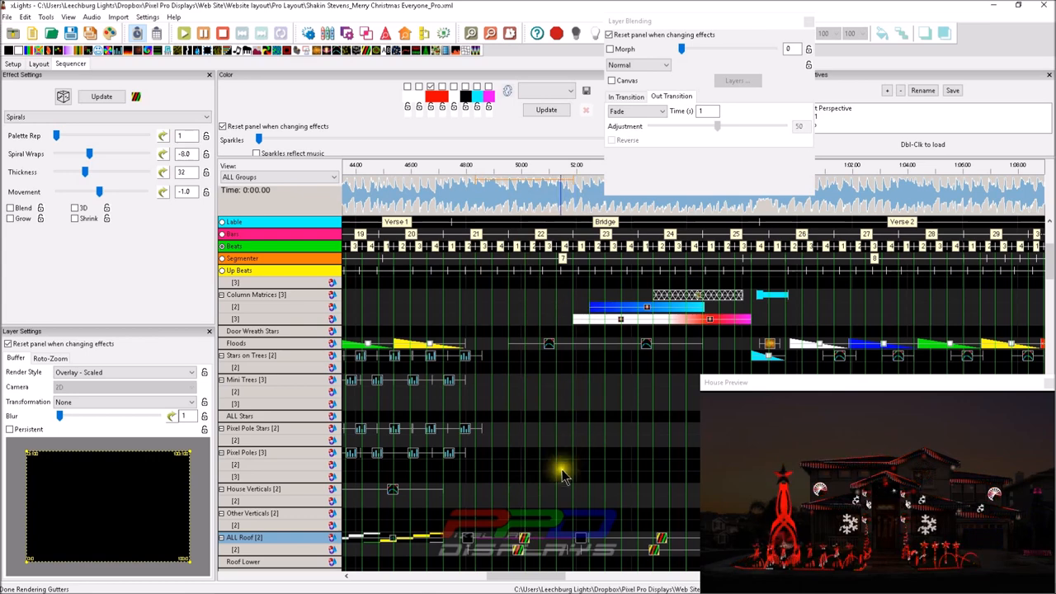
Select a 1-second waveform range ending near the 0:52 mark
{"action": "left_click", "coordinate": [573, 202]}
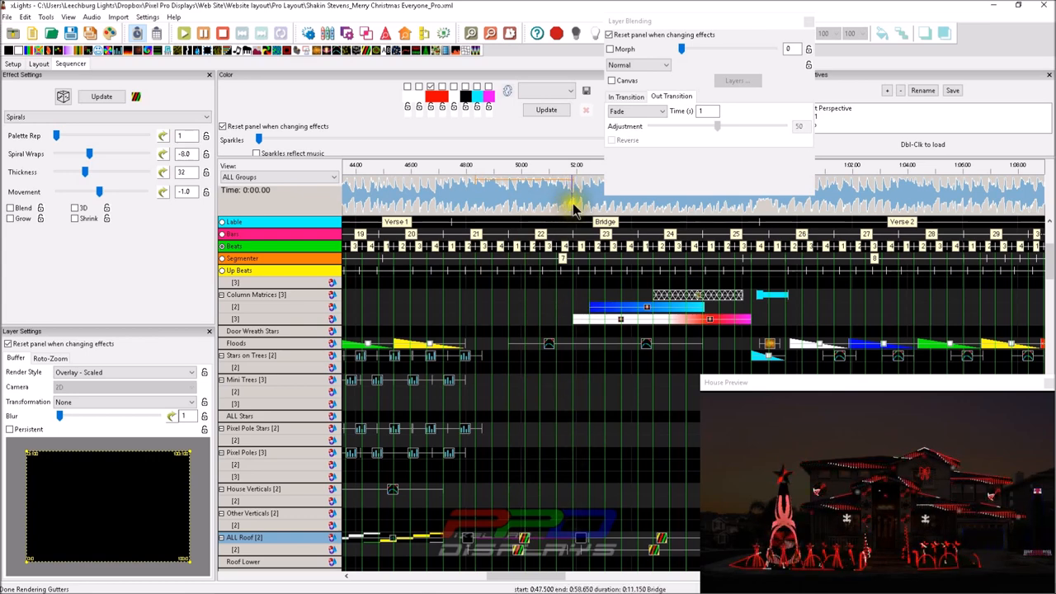
{"action": "left_click", "coordinate": [553, 194]}
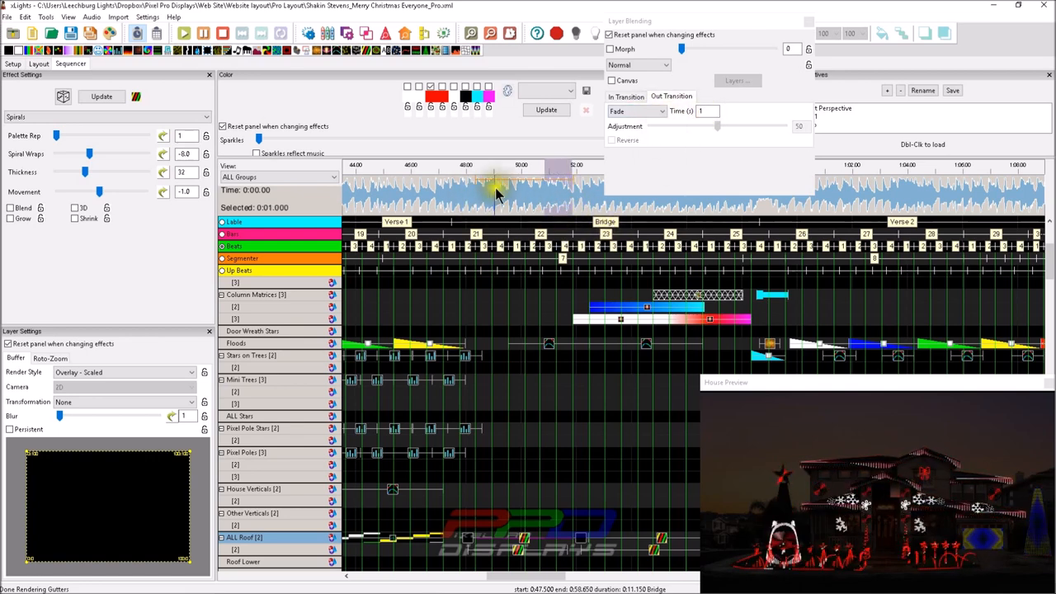
{"action": "left_click", "coordinate": [384, 231]}
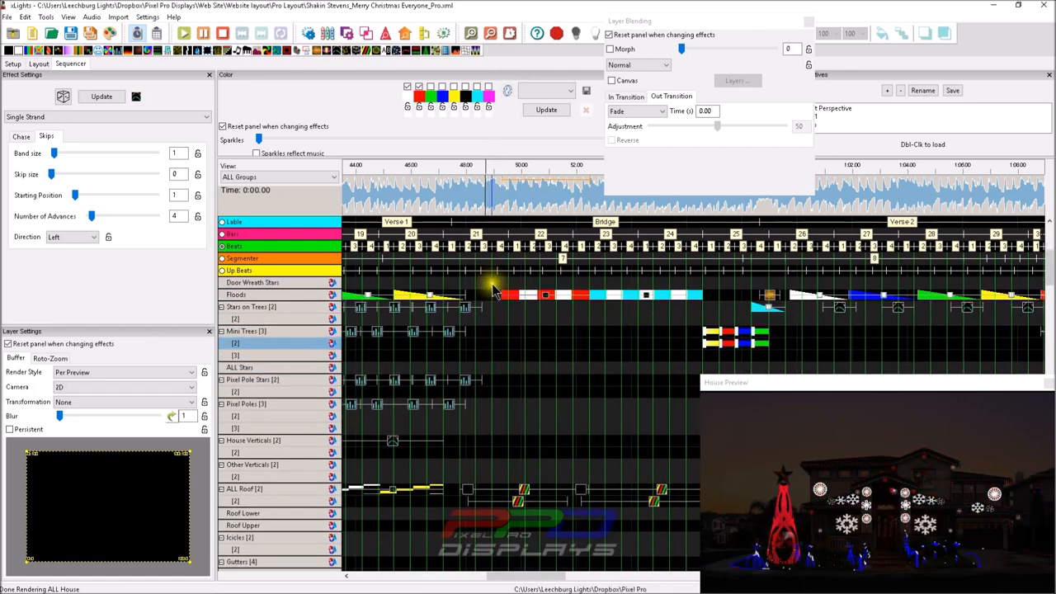
Snap the Floods Single Strand effect edges to 0:49.3 and 0:52.25 using the red guide bar
{"action": "left_click", "coordinate": [503, 294]}
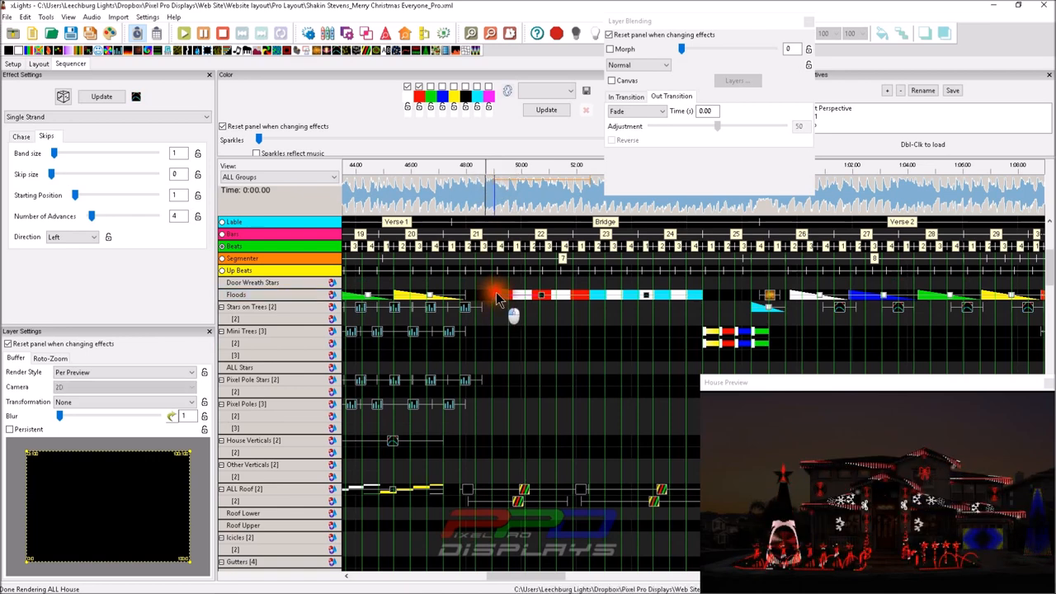
{"action": "left_click", "coordinate": [495, 295]}
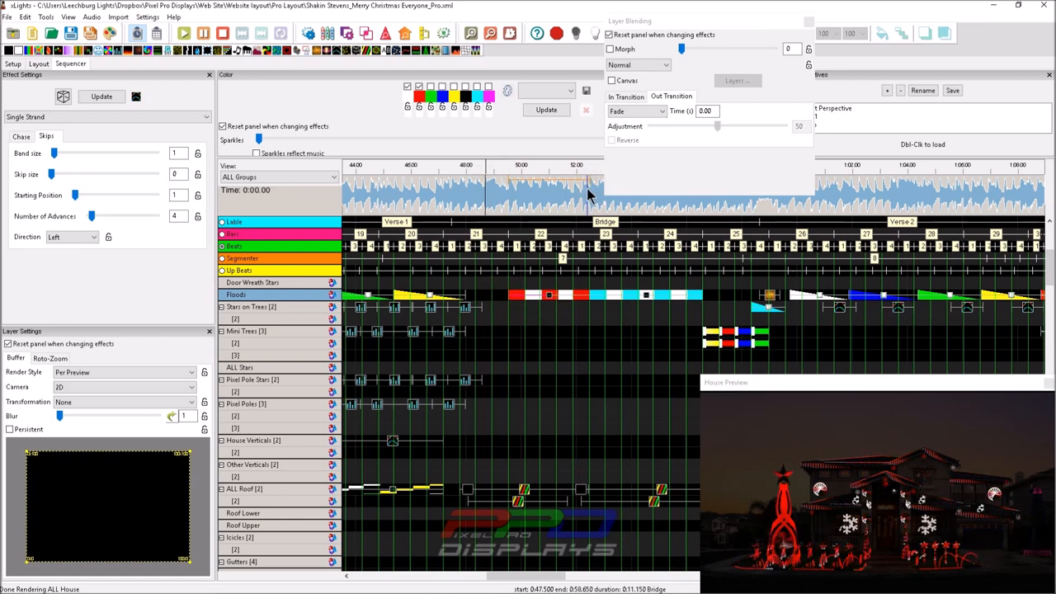
{"action": "left_click", "coordinate": [549, 295]}
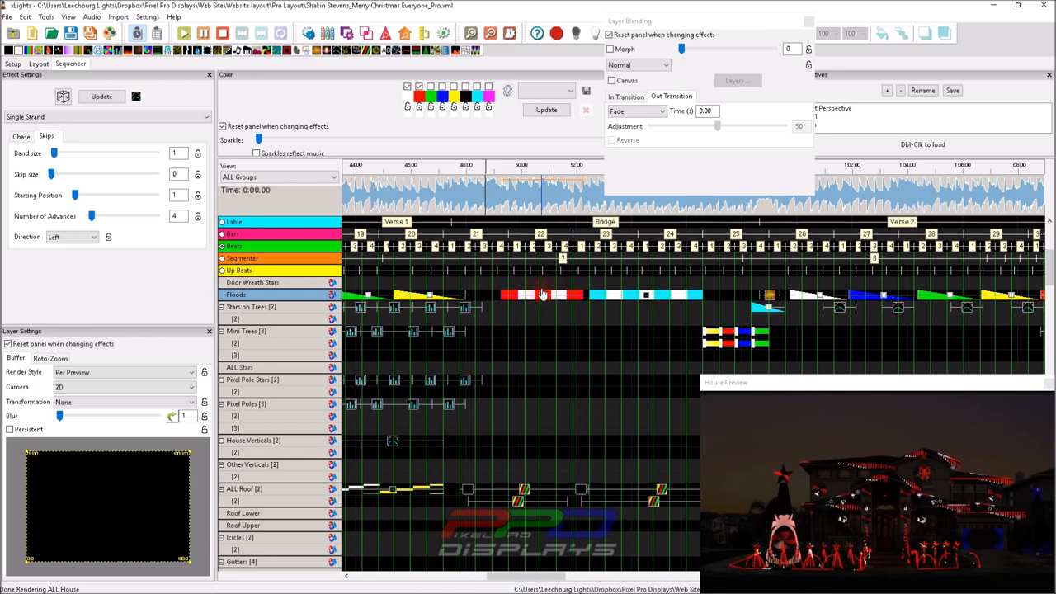
{"action": "left_click", "coordinate": [569, 295]}
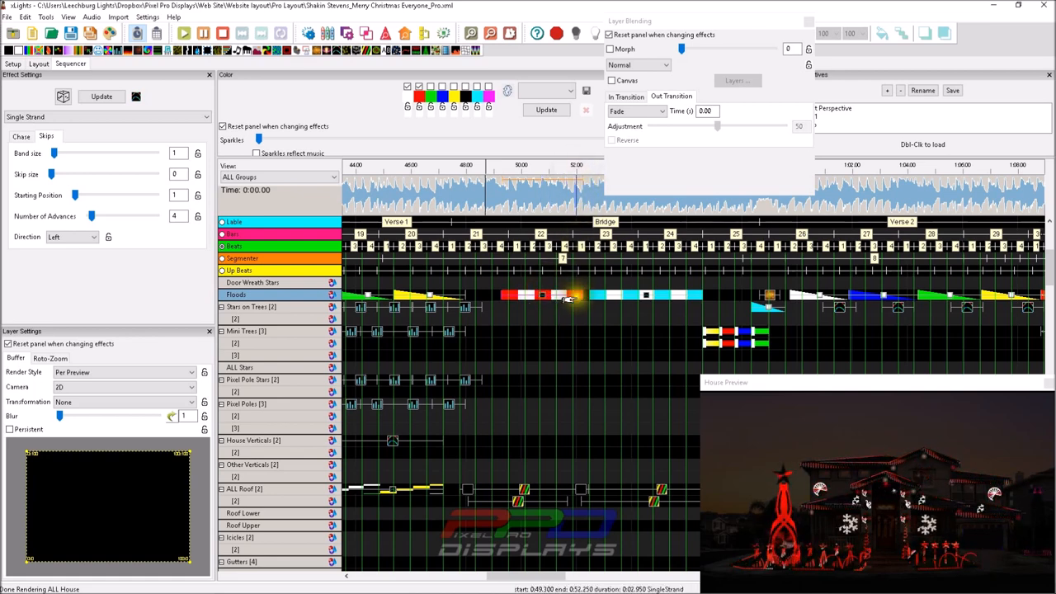